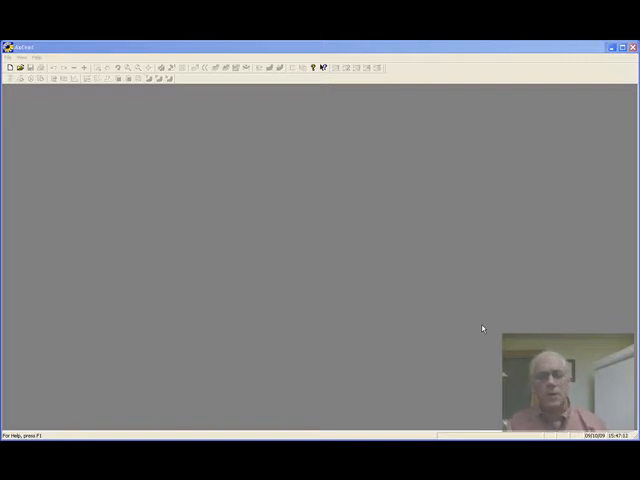
mouse_move(475, 322)
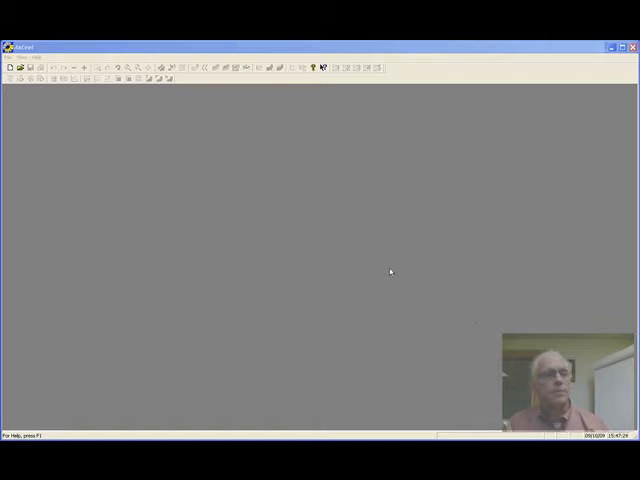
Open the recent compressor design comp_examp01.DES from the File menu.
left_click(14, 40)
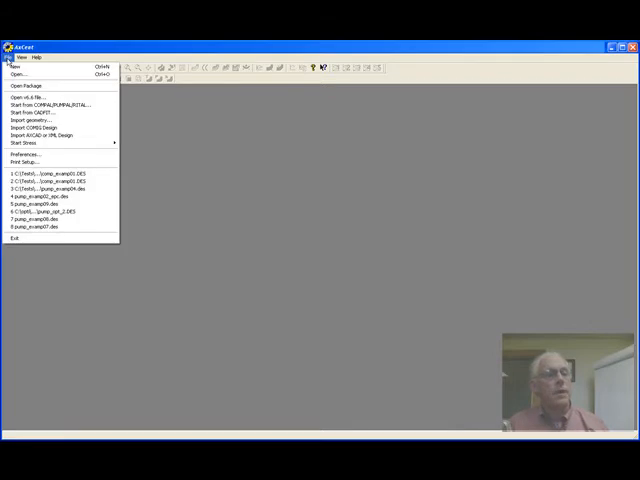
left_click(50, 180)
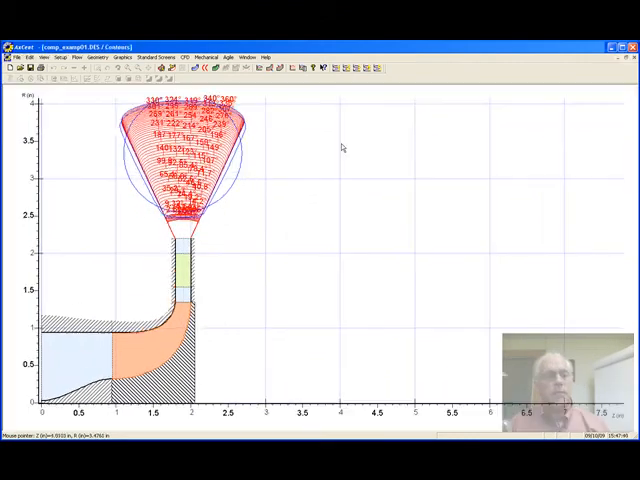
mouse_move(155, 342)
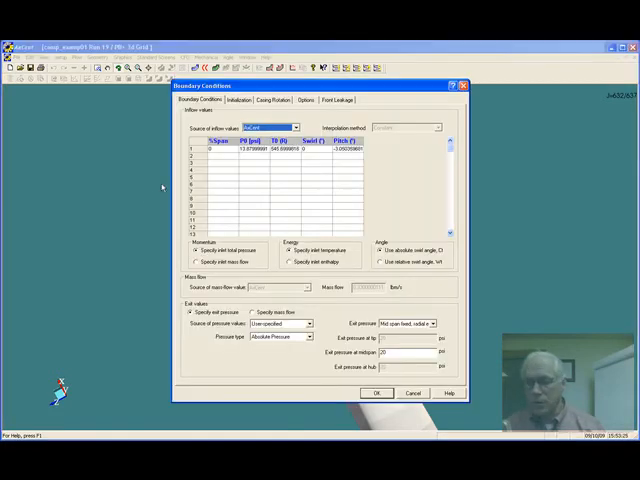
Accept the inlet and exit boundary conditions with OK.
left_click(376, 393)
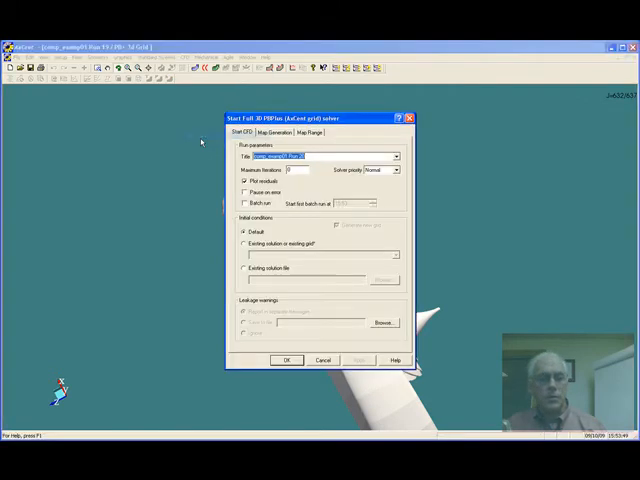
Enter the run title and maximum solver iterations in Start Full 3D PBPlus.
left_click(295, 168)
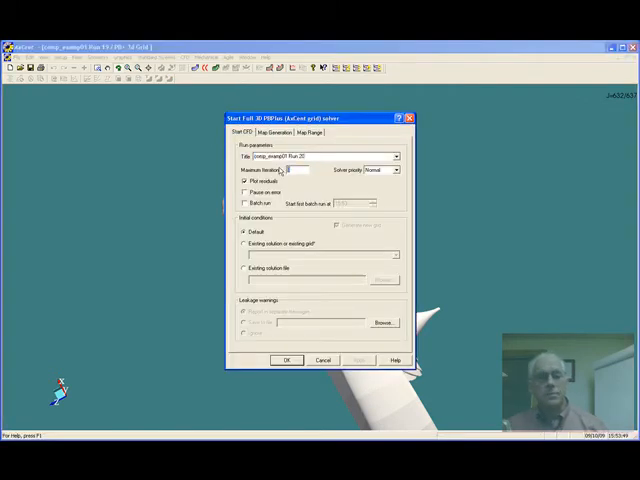
left_click(287, 360)
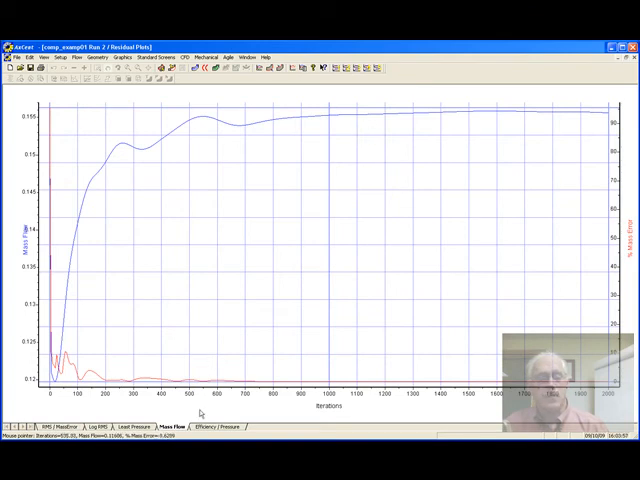
Switch to another residual tab to view a different convergence history.
left_click(210, 427)
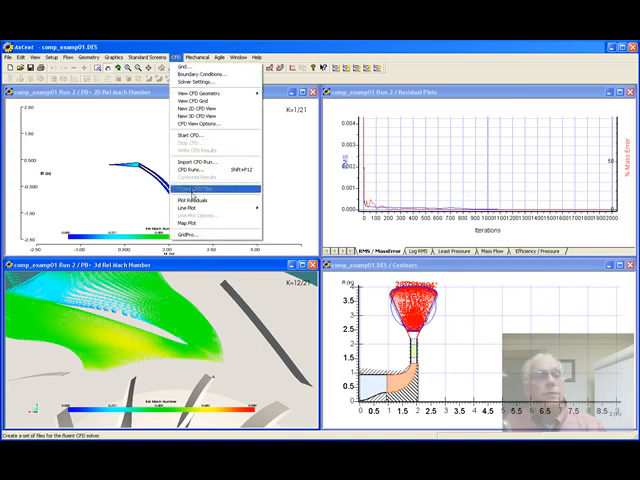
Display the Run 2 line-plot data as a text table of values.
left_click(200, 188)
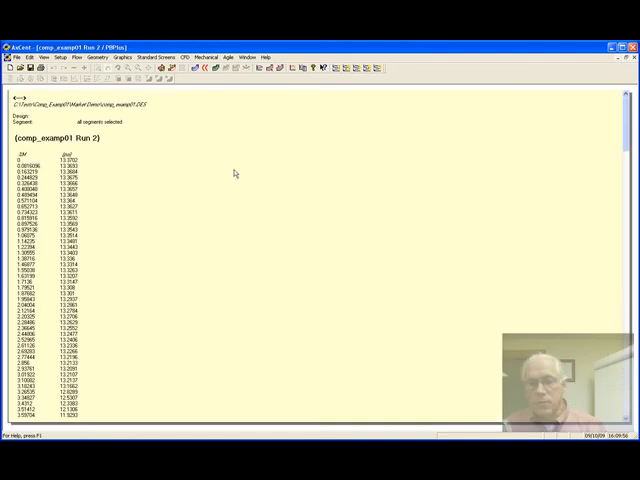
mouse_move(217, 178)
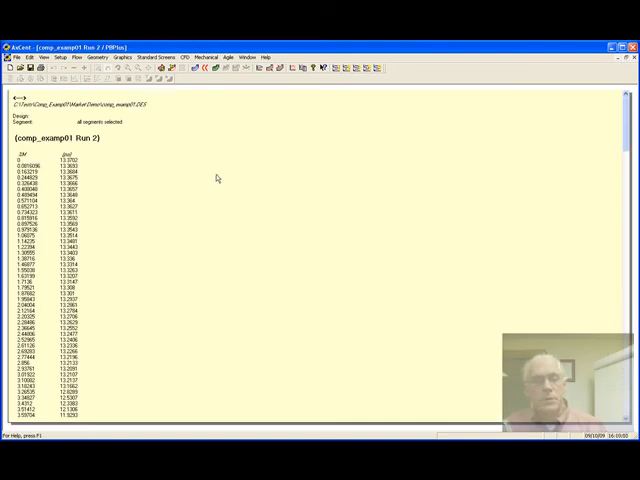
mouse_move(470, 370)
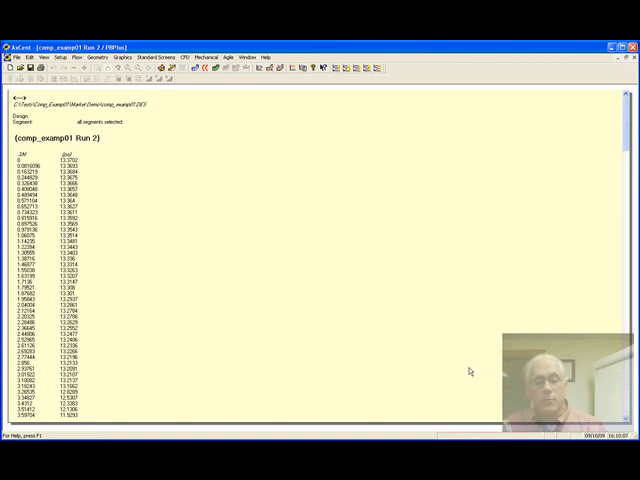